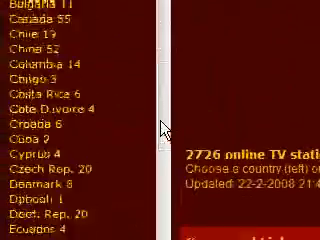
Scroll the wwiTV page down to the United Kingdom table with the BBC channels.
{"action": "scroll", "scroll_direction": "down", "scroll_amount": 3}
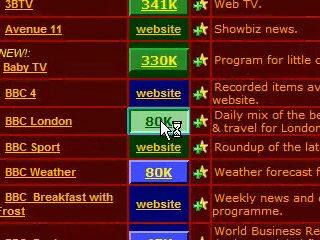
{"action": "scroll", "scroll_direction": "down", "scroll_amount": 3}
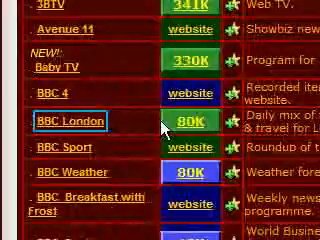
{"action": "left_click", "coordinate": [64, 122]}
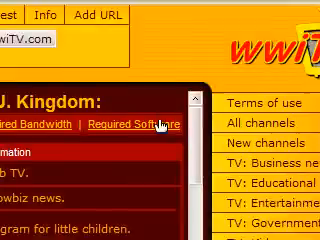
{"action": "scroll", "scroll_direction": "down", "scroll_amount": 3}
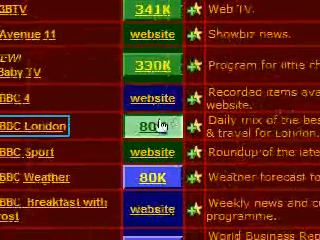
{"action": "scroll", "scroll_direction": "down", "scroll_amount": 3}
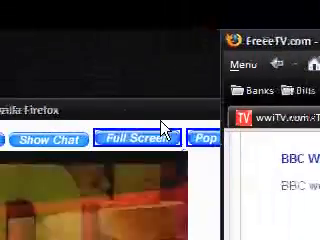
Go to the FreeeTV site's BBC World channel stream page.
{"action": "left_click", "coordinate": [132, 142]}
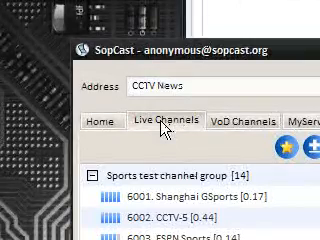
Scroll SopCast's Live Channels list down to the Entertainment & Comedy group with Star TV and TVB8.
{"action": "scroll", "scroll_direction": "down", "scroll_amount": 3}
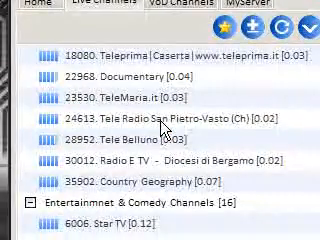
{"action": "scroll", "scroll_direction": "down", "scroll_amount": 3}
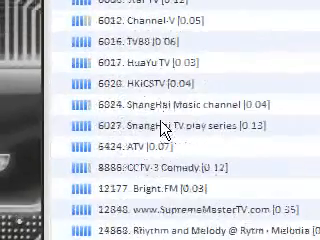
{"action": "scroll", "scroll_direction": "down", "scroll_amount": 3}
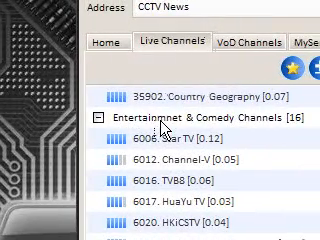
{"action": "scroll", "scroll_direction": "down", "scroll_amount": 3}
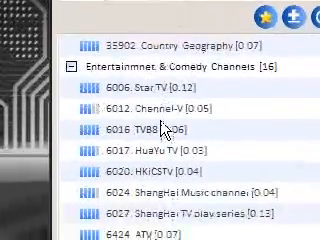
{"action": "scroll", "scroll_direction": "down", "scroll_amount": 3}
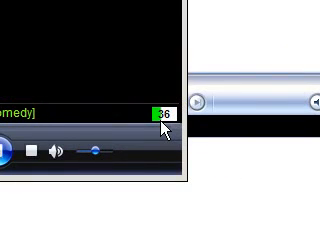
Close the SopCast channel player window to get back to the desktop.
{"action": "left_click", "coordinate": [12, 152]}
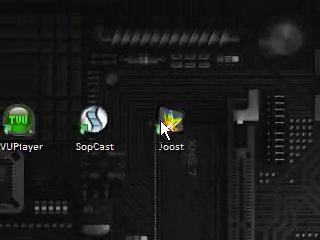
Launch Joost from its desktop icon, retrying when its window never appears.
{"action": "left_click", "coordinate": [172, 126]}
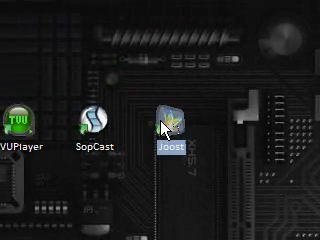
{"action": "double_click", "coordinate": [176, 120]}
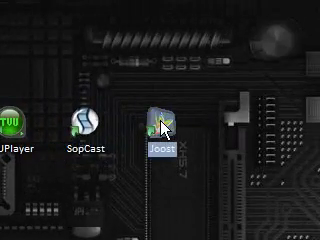
{"action": "double_click", "coordinate": [160, 120]}
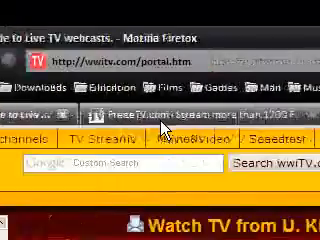